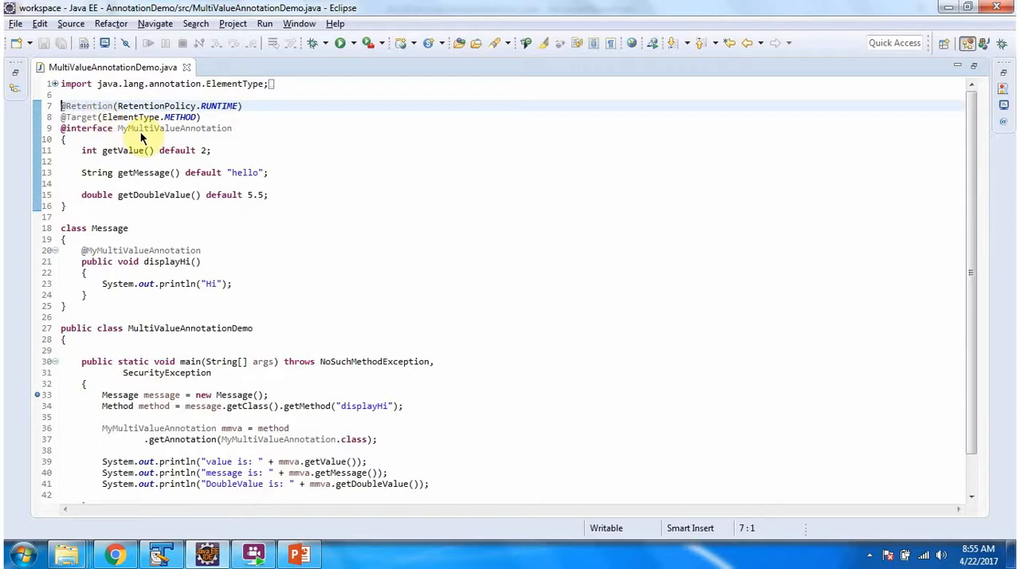
pyautogui.moveTo(207, 116)
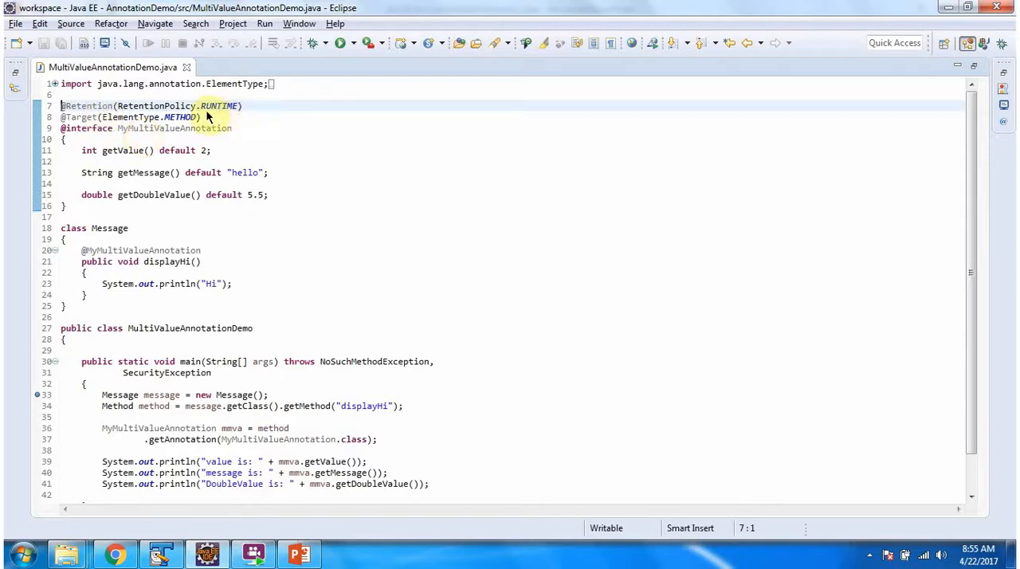
pyautogui.moveTo(111, 242)
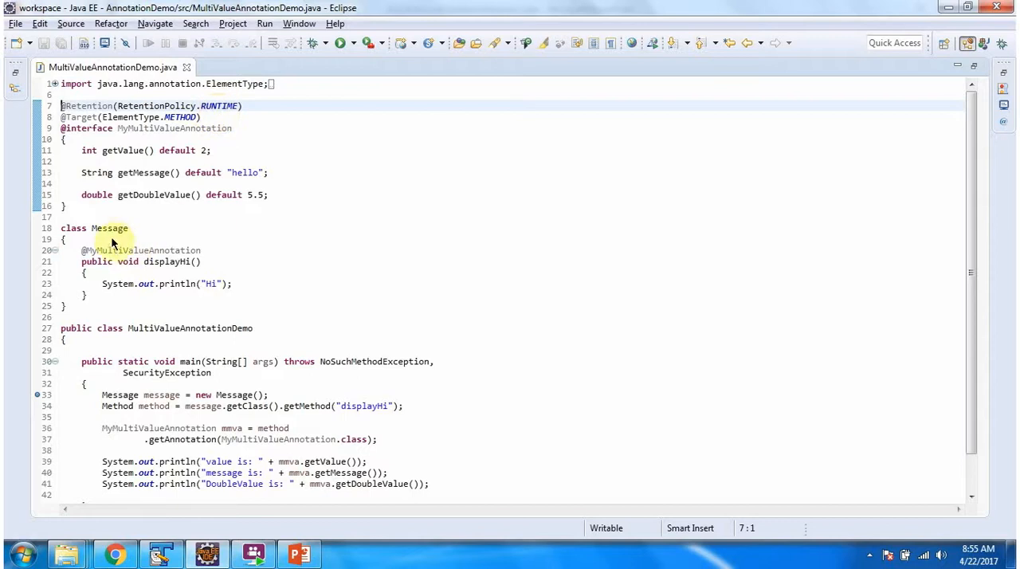
pyautogui.moveTo(110, 239)
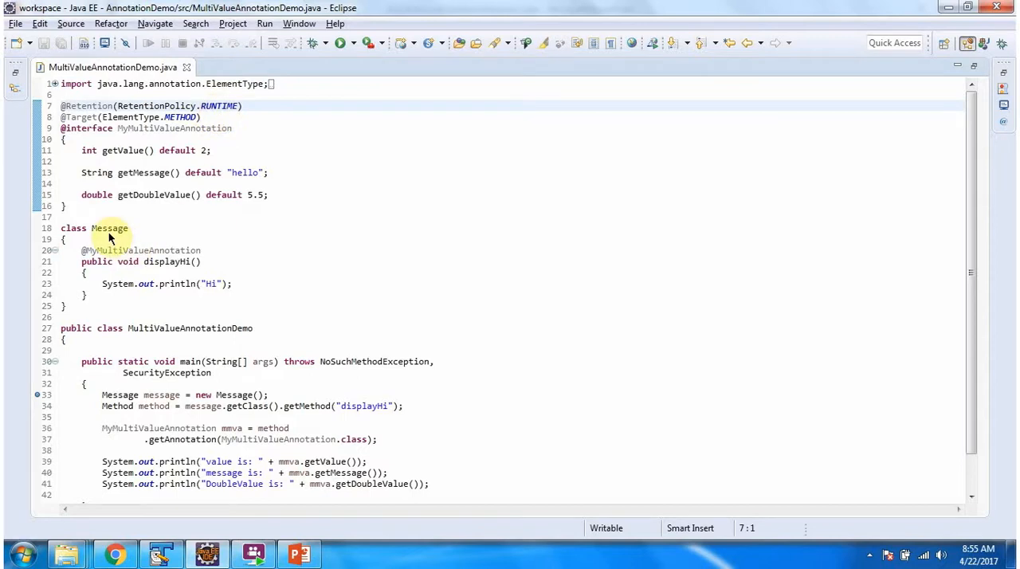
pyautogui.moveTo(166, 268)
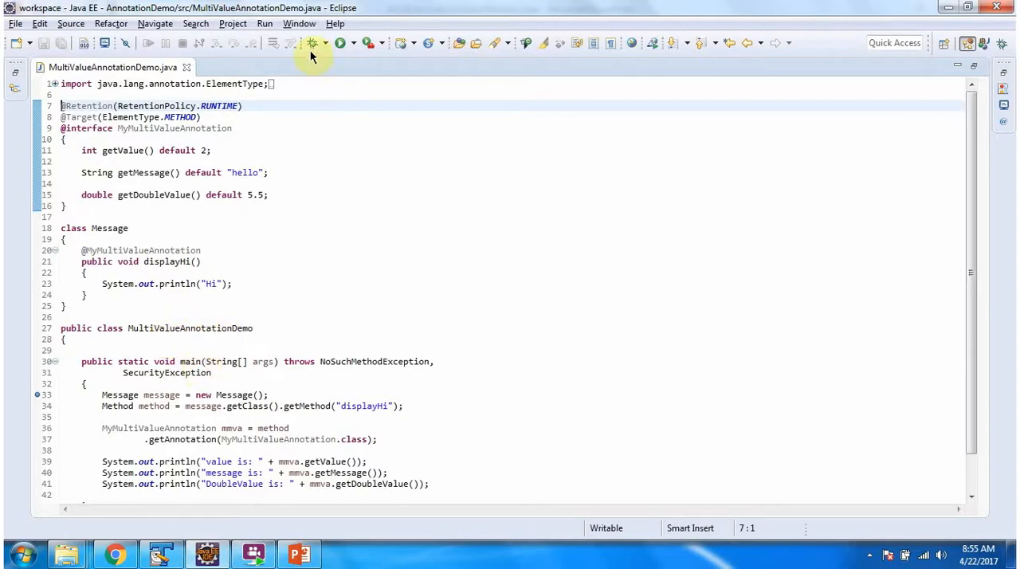
pyautogui.moveTo(312, 43)
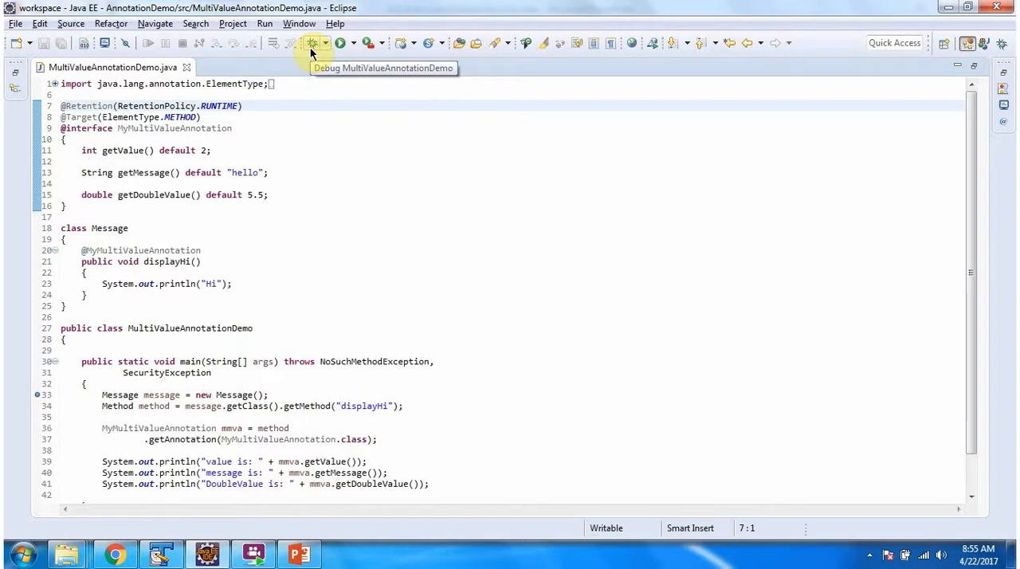
# Start a debug session of the annotation demo, suspended in main before the Message object creation.
pyautogui.click(313, 43)
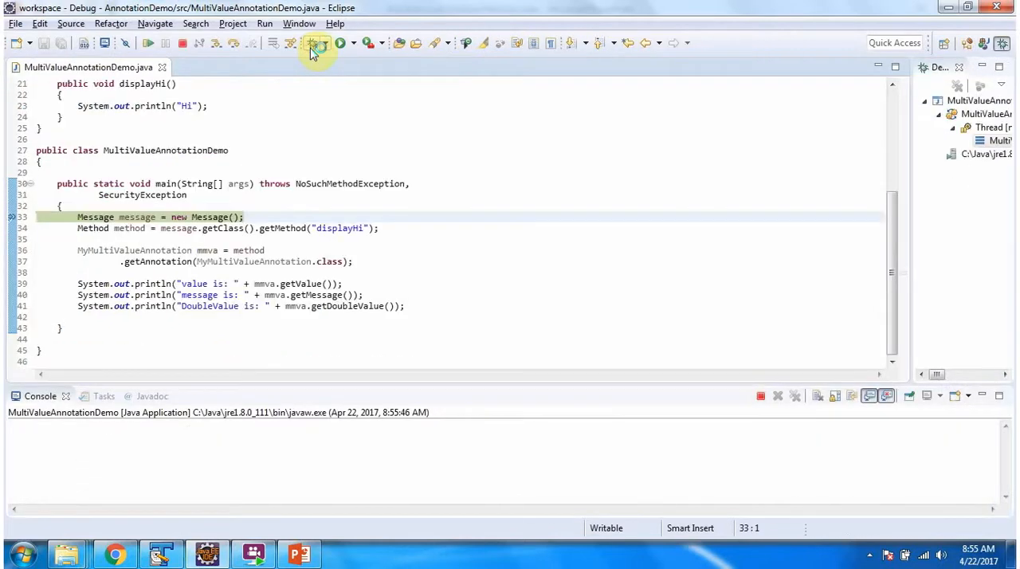
pyautogui.scroll(3)
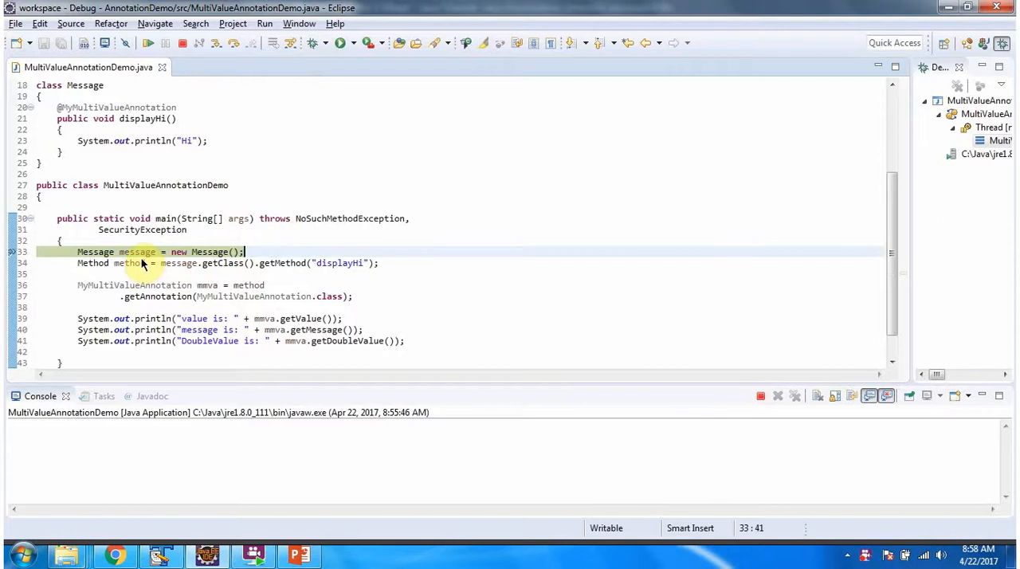
pyautogui.moveTo(178, 275)
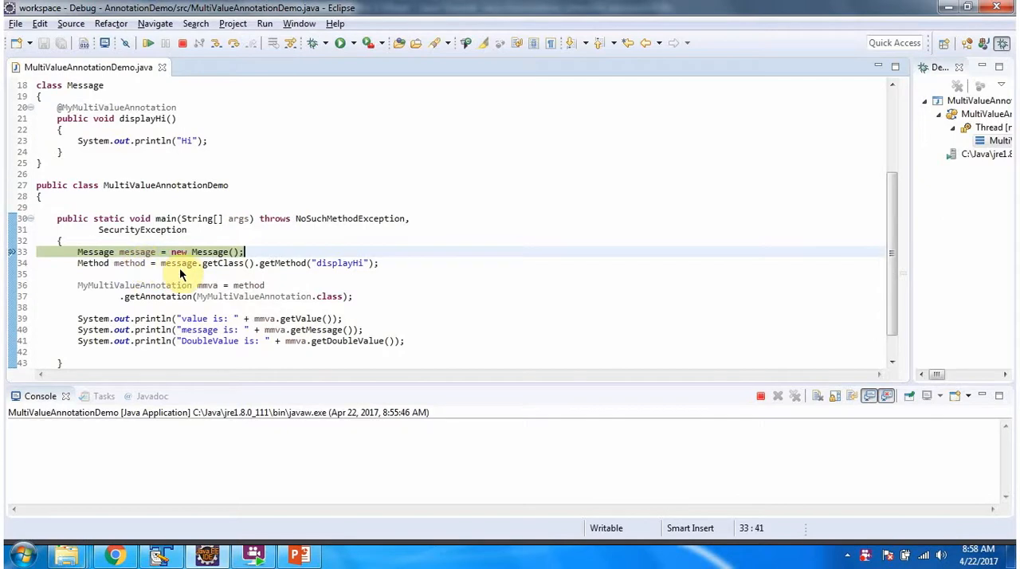
pyautogui.moveTo(317, 274)
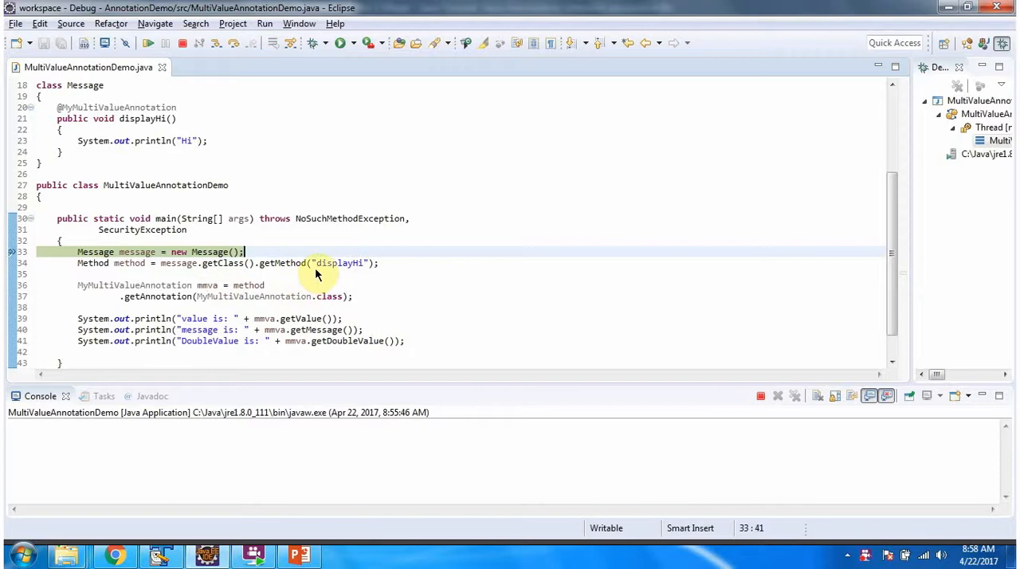
pyautogui.moveTo(354, 274)
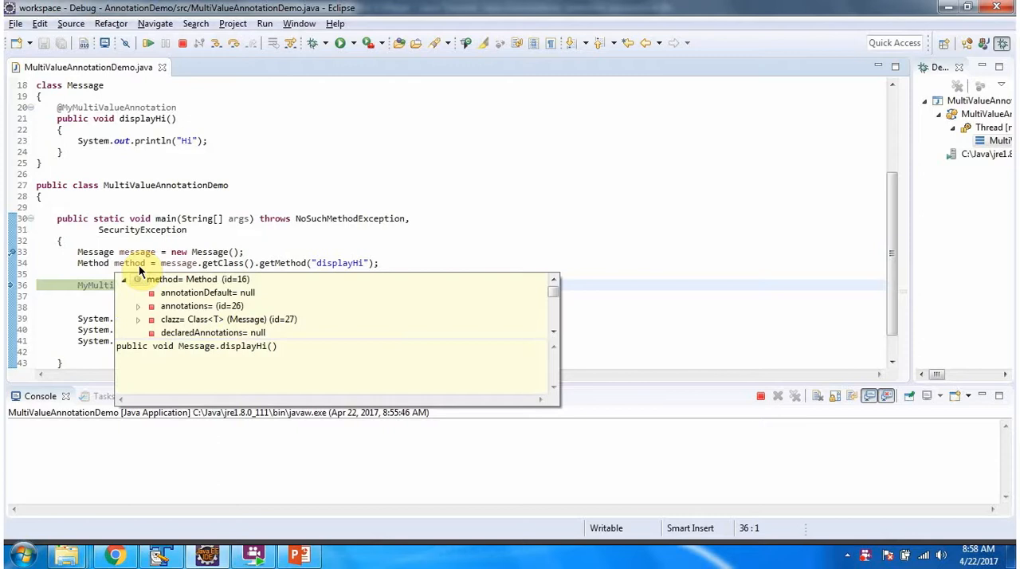
pyautogui.moveTo(104, 309)
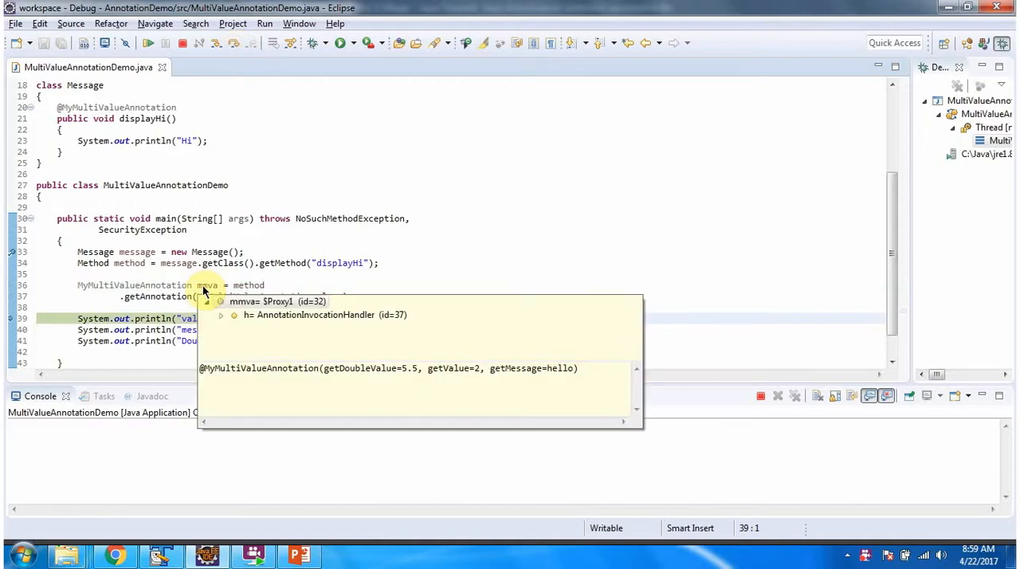
pyautogui.moveTo(532, 390)
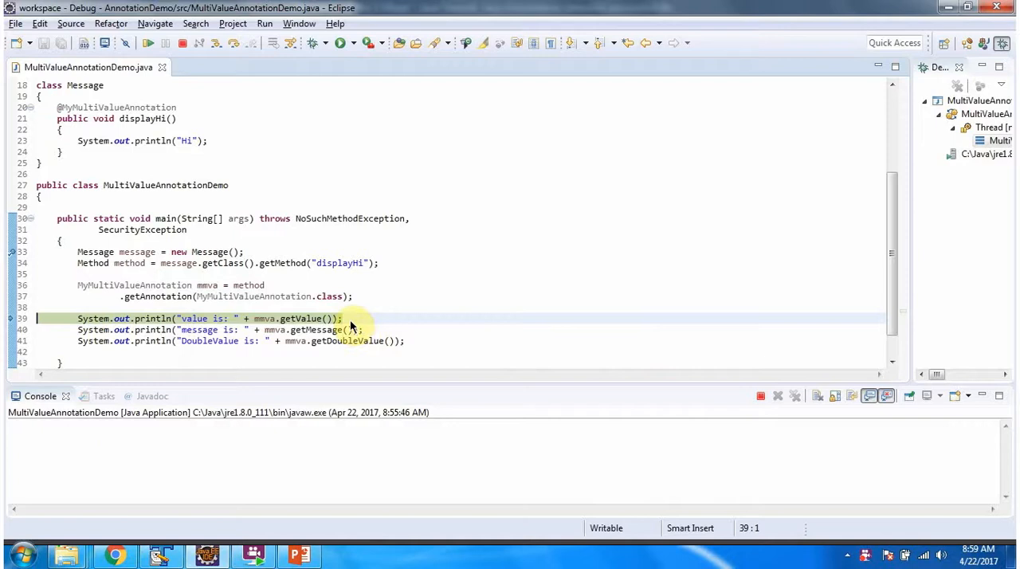
pyautogui.moveTo(370, 354)
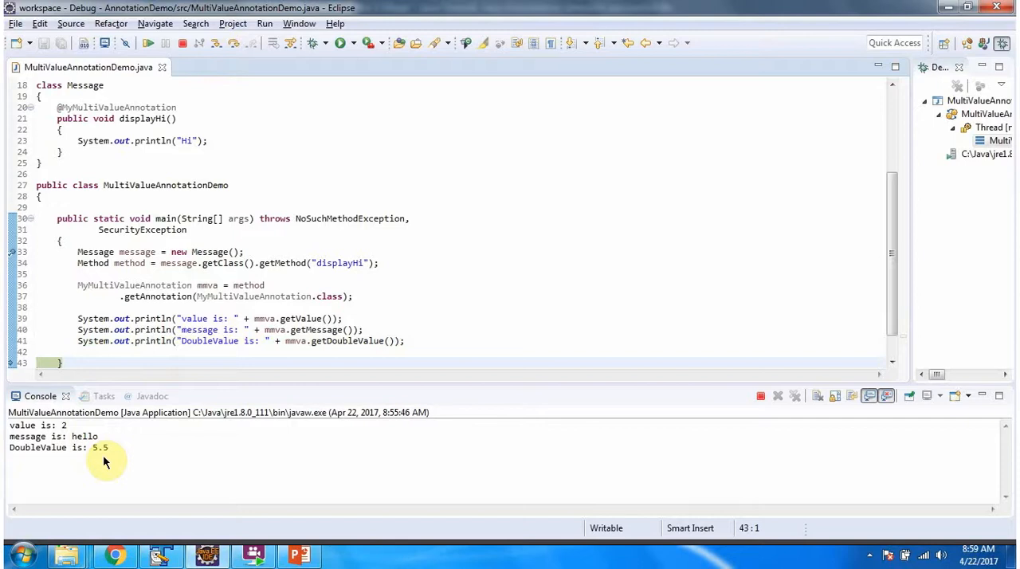
# Review the annotation at the top of the file and switch back to the Java EE perspective.
pyautogui.scroll(3)
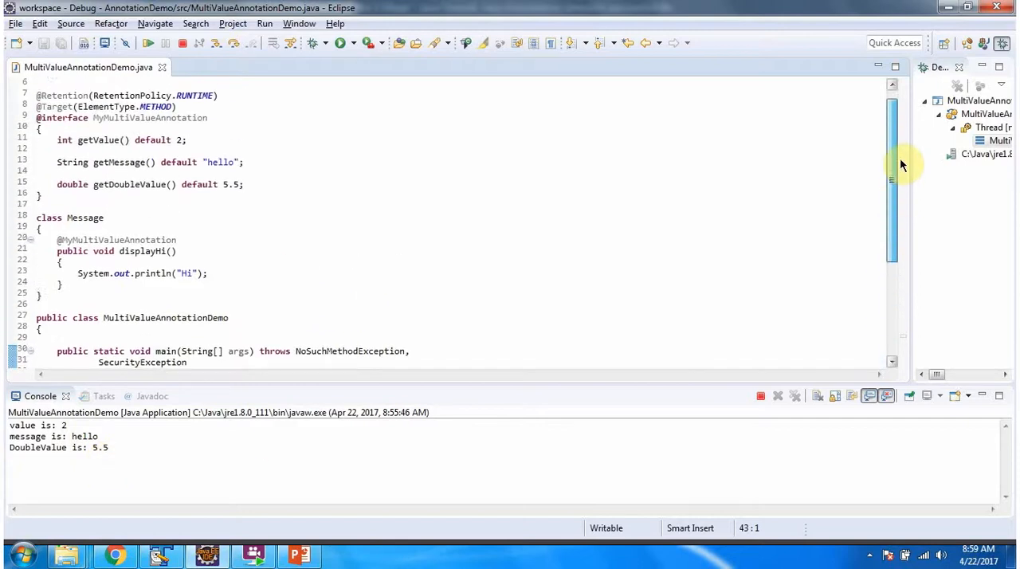
pyautogui.scroll(3)
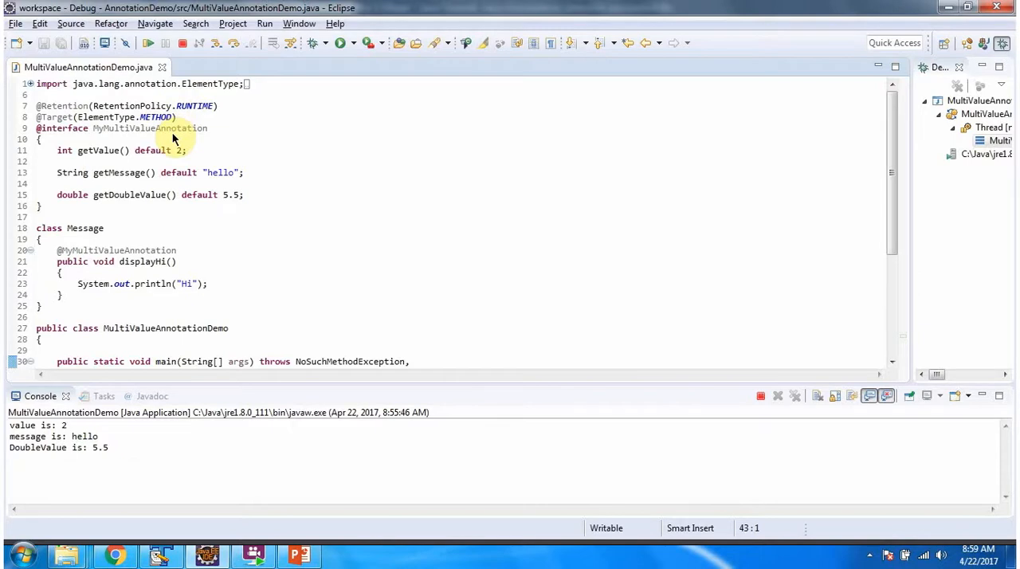
pyautogui.moveTo(142, 105)
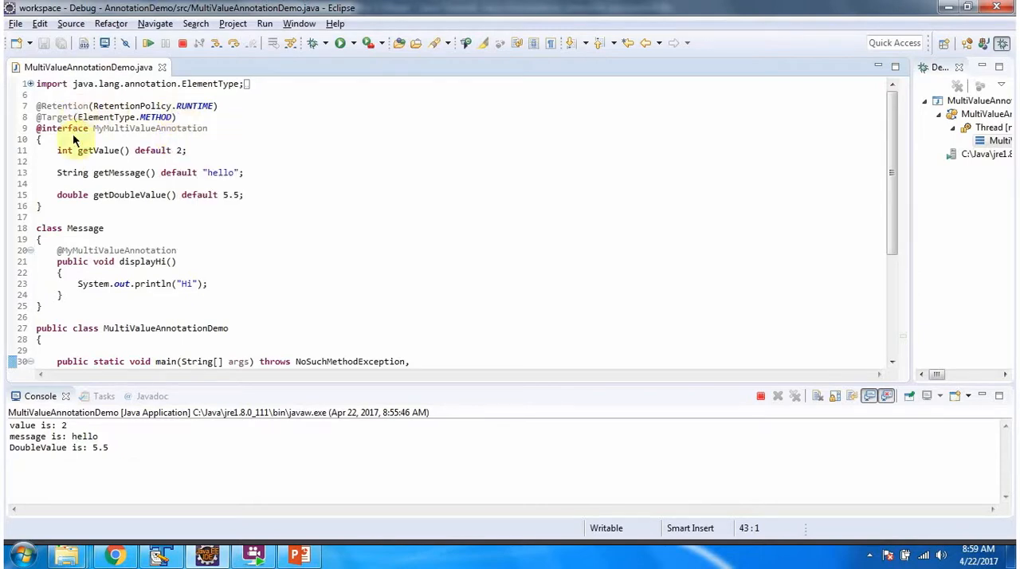
pyautogui.moveTo(104, 452)
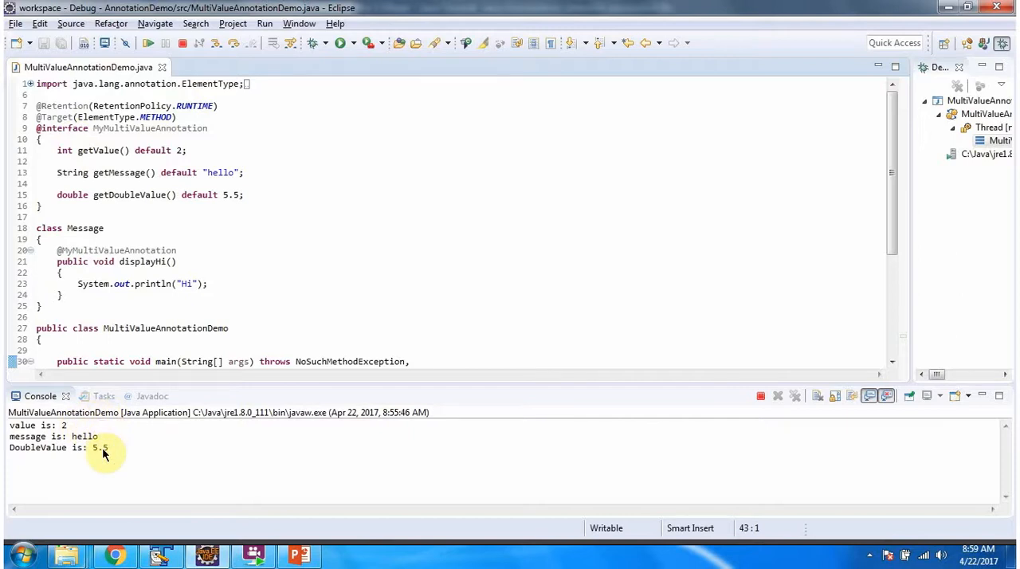
pyautogui.moveTo(669, 431)
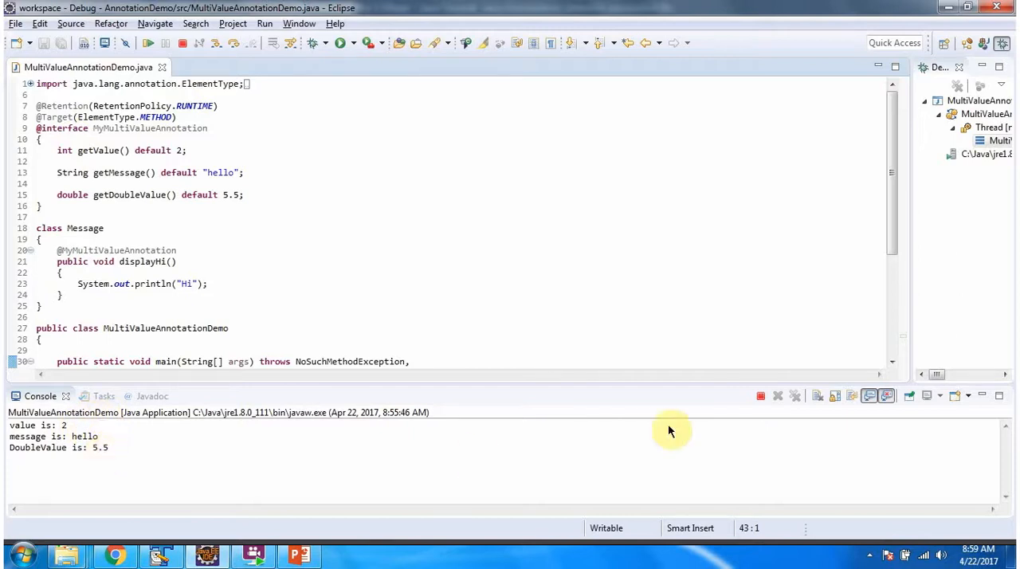
pyautogui.click(778, 396)
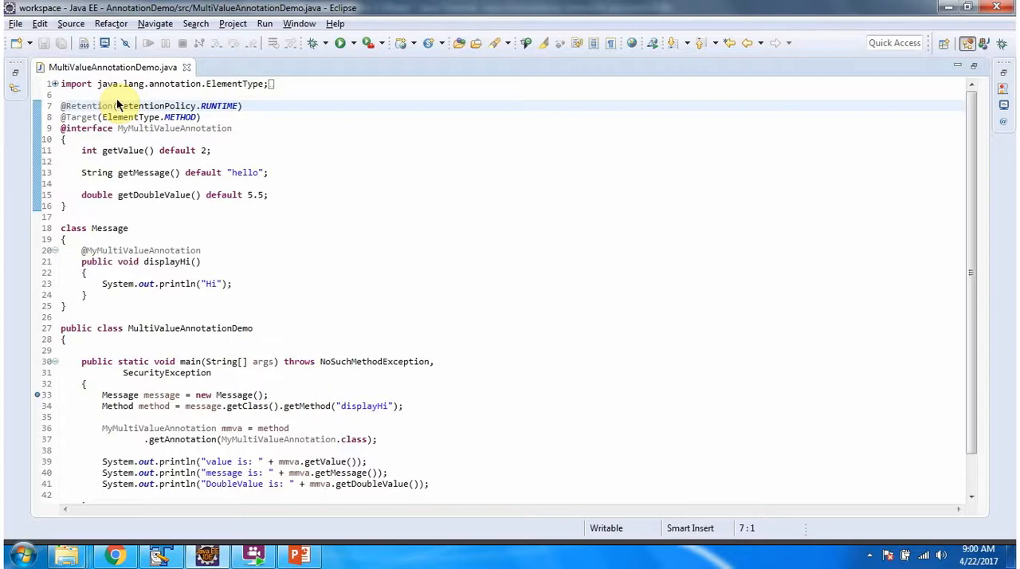
pyautogui.write('//')
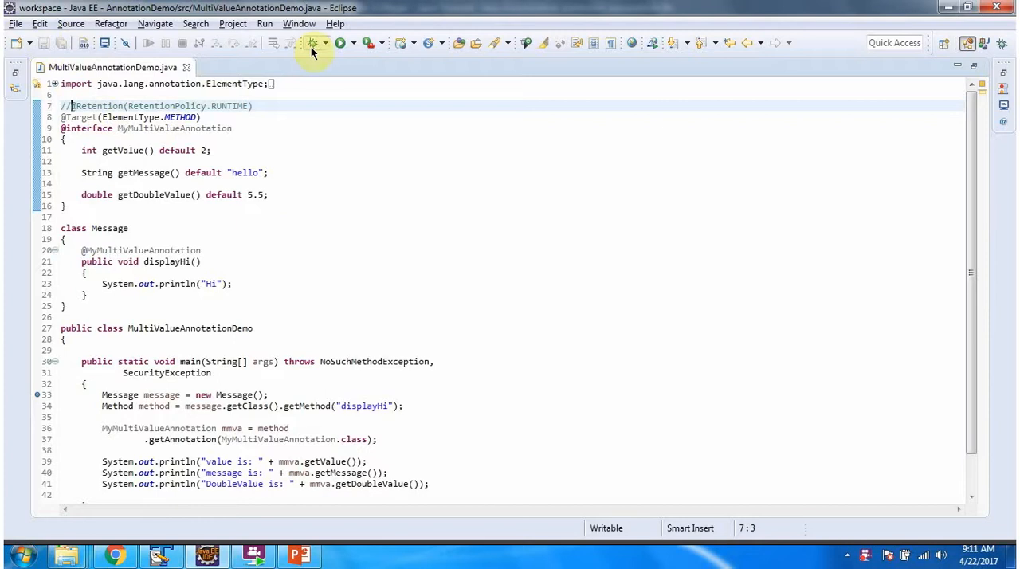
pyautogui.moveTo(312, 43)
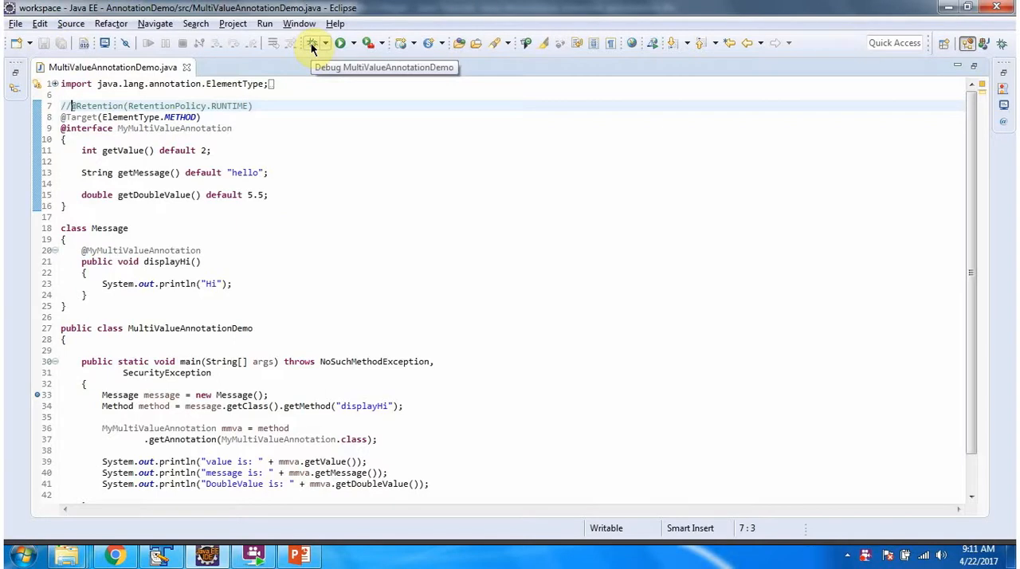
pyautogui.click(317, 43)
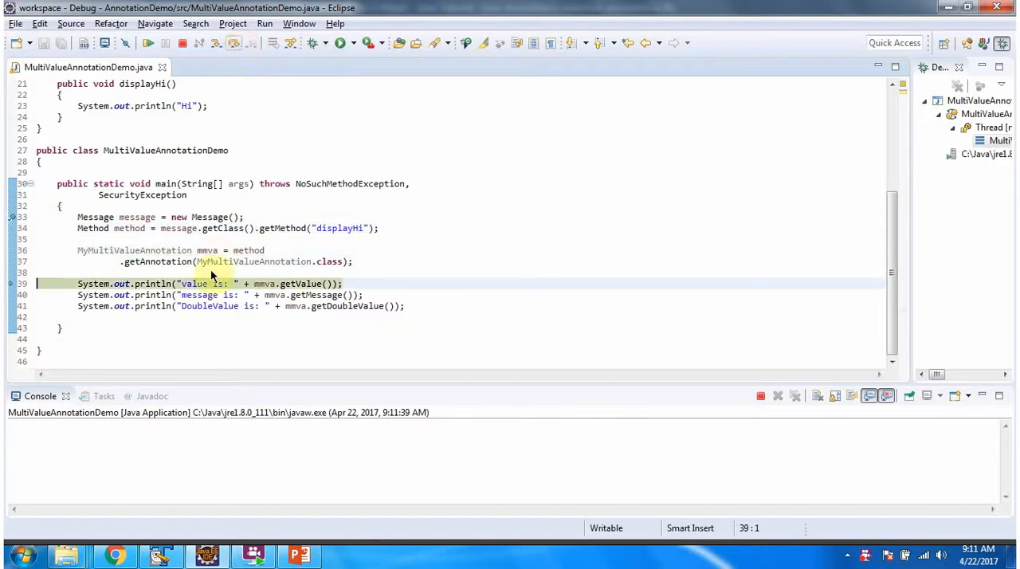
pyautogui.moveTo(208, 250)
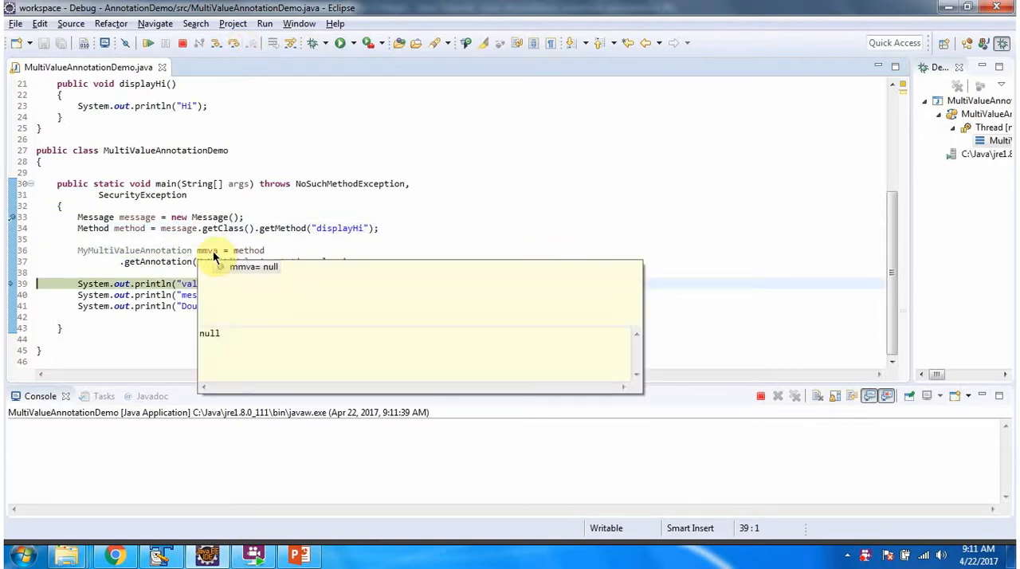
pyautogui.moveTo(223, 343)
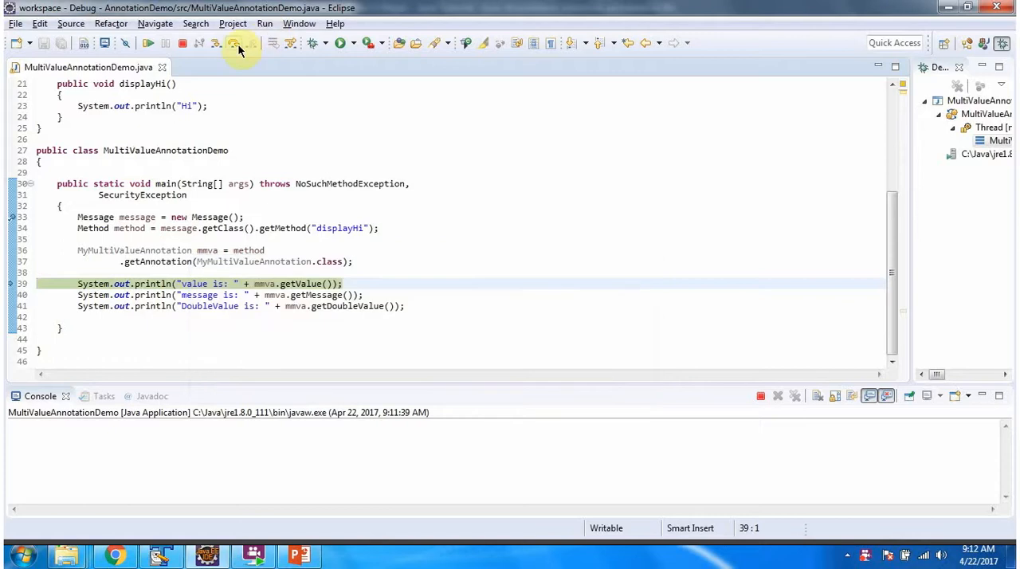
# Step over the value println line where mmva is null, landing in Thread.dispatchUncaughtException.
pyautogui.click(234, 43)
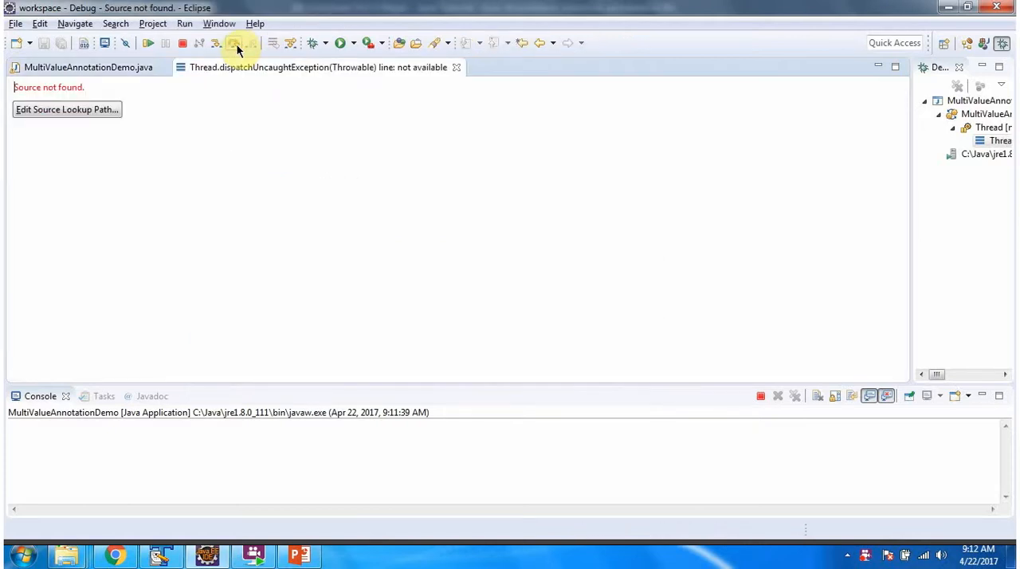
# Resume until the demo terminates with a NullPointerException at MultiValueAnnotationDemo.java line 39.
pyautogui.click(148, 43)
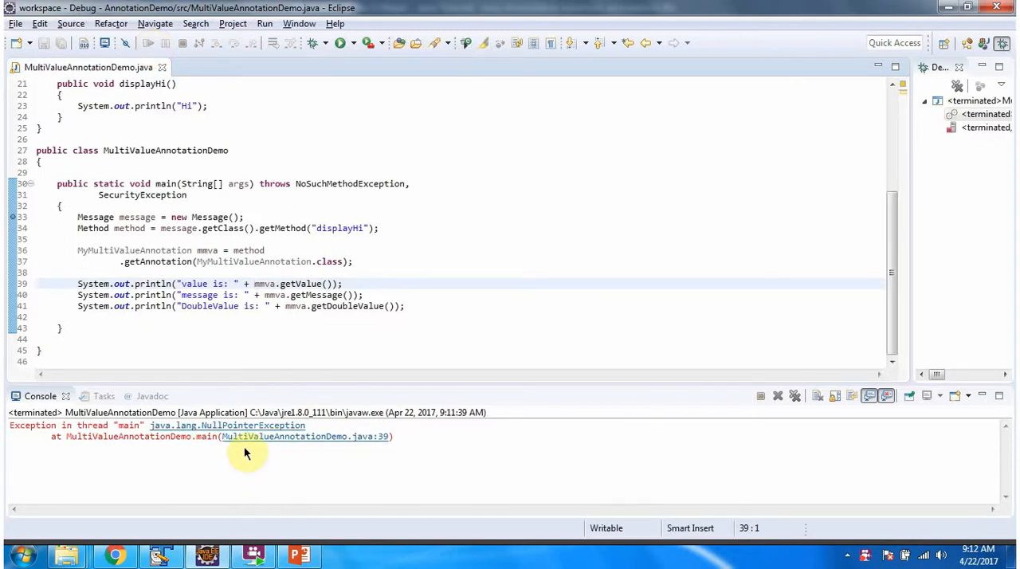
pyautogui.scroll(3)
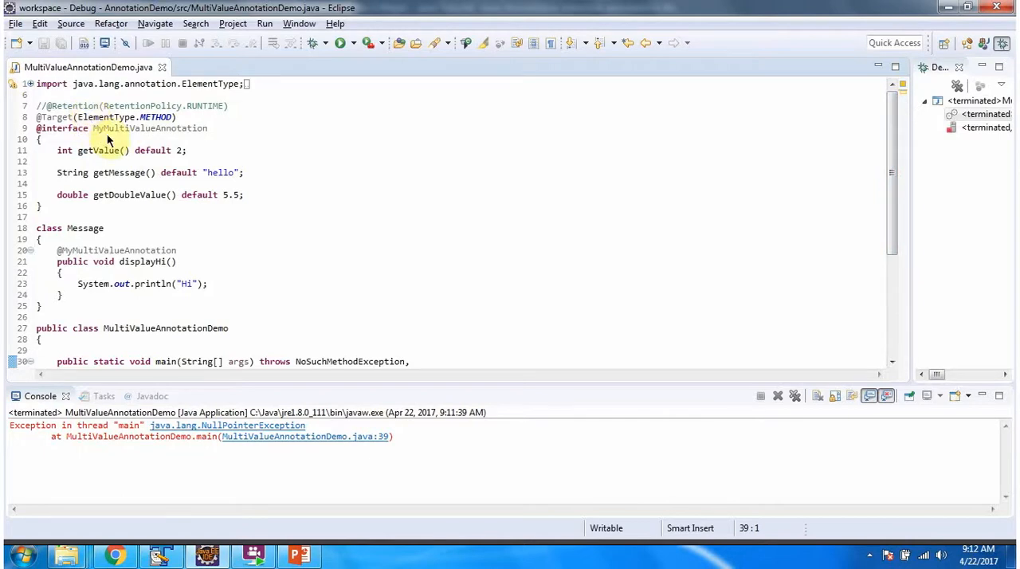
pyautogui.moveTo(208, 422)
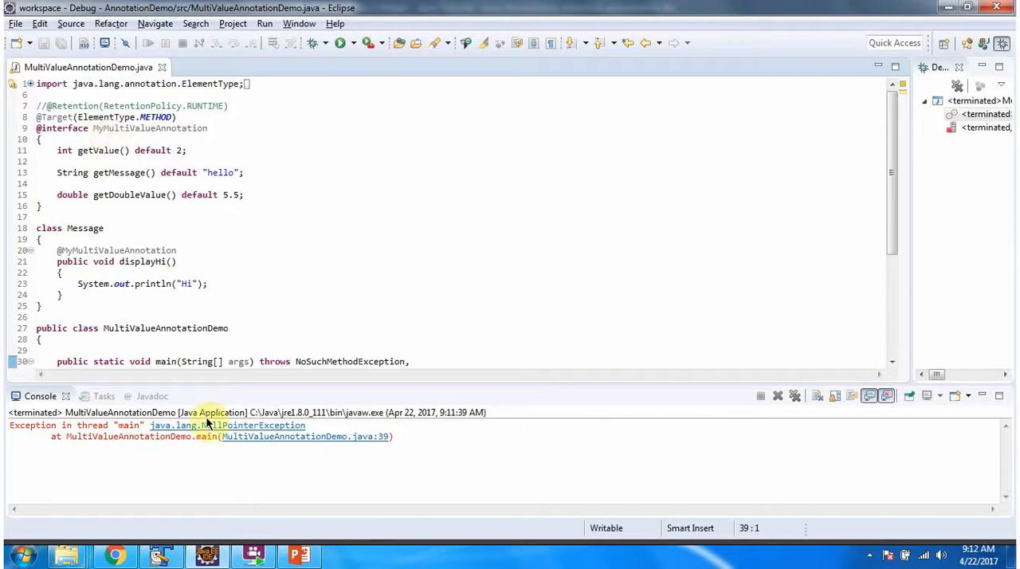
pyautogui.moveTo(217, 446)
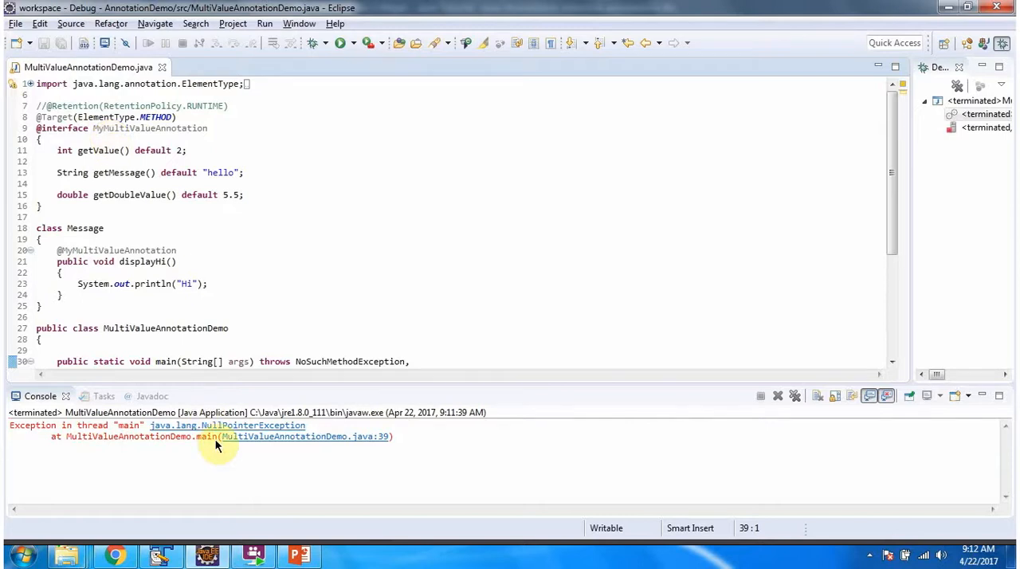